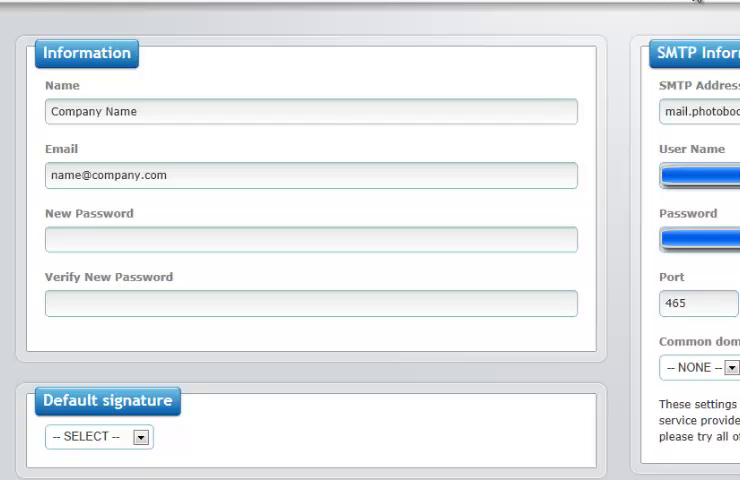
pyautogui.moveTo(214, 46)
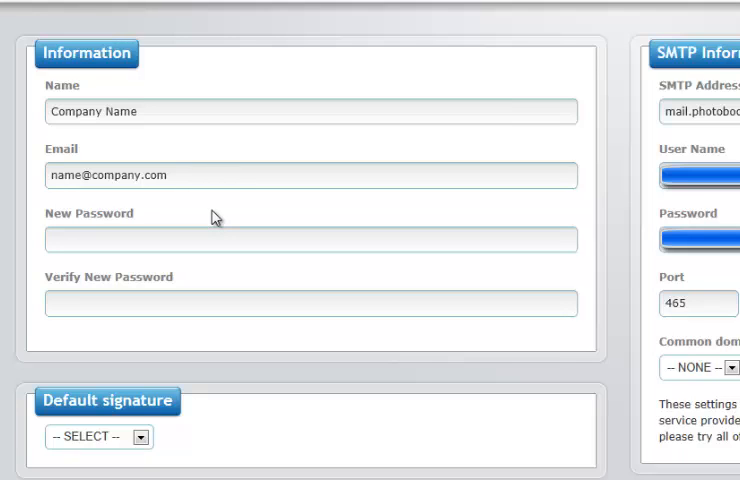
pyautogui.moveTo(272, 455)
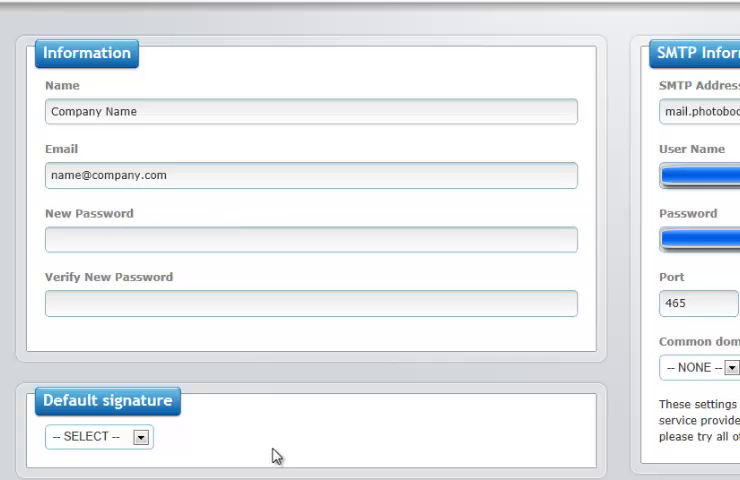
pyautogui.moveTo(168, 441)
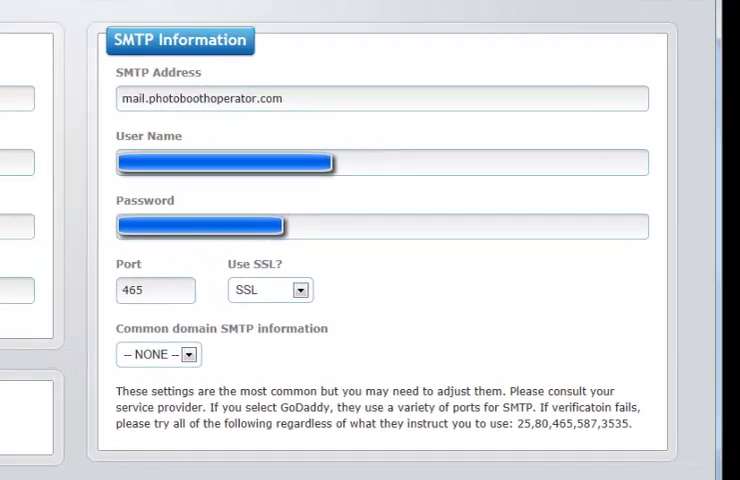
pyautogui.moveTo(553, 301)
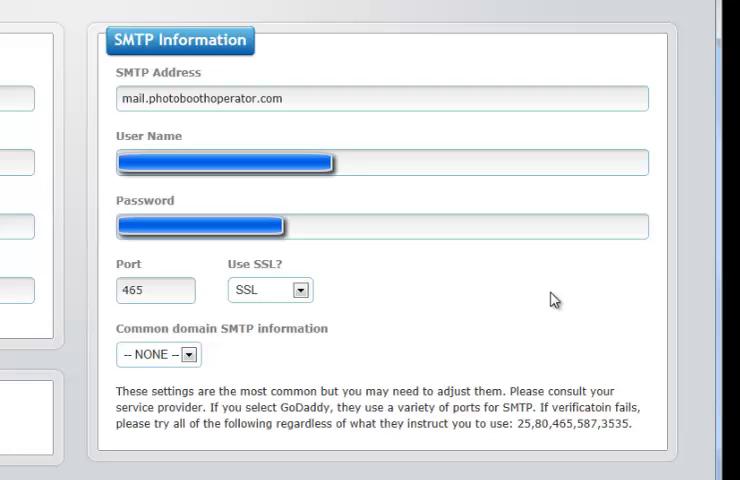
pyautogui.moveTo(391, 61)
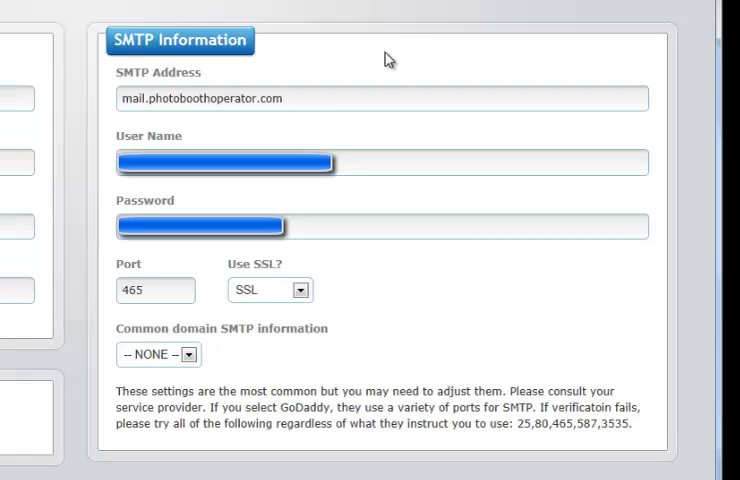
pyautogui.moveTo(313, 149)
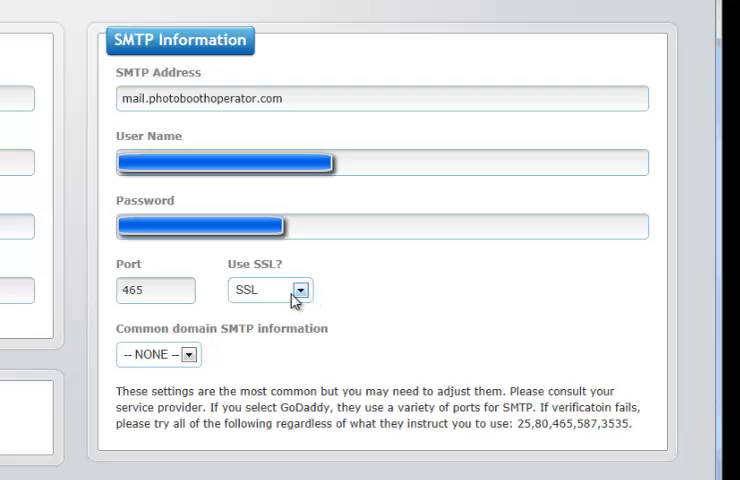
pyautogui.moveTo(537, 292)
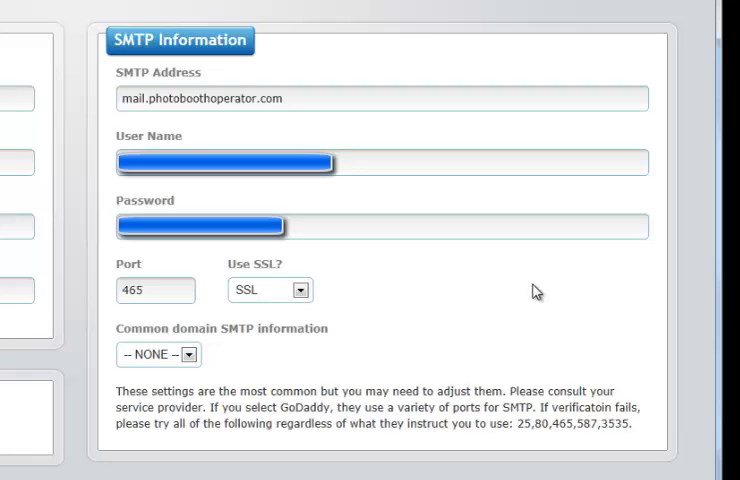
pyautogui.moveTo(382, 298)
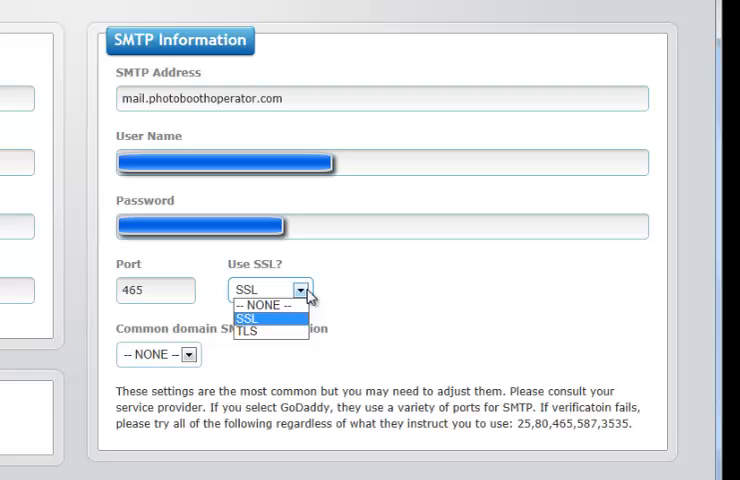
pyautogui.moveTo(406, 288)
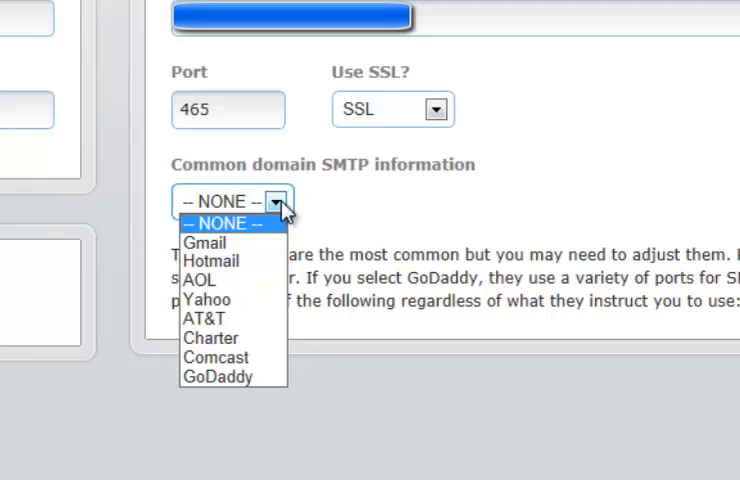
pyautogui.moveTo(204, 318)
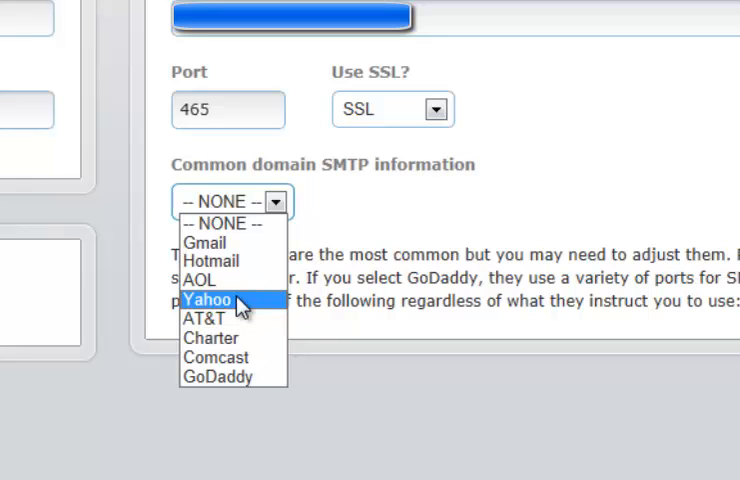
pyautogui.moveTo(230, 221)
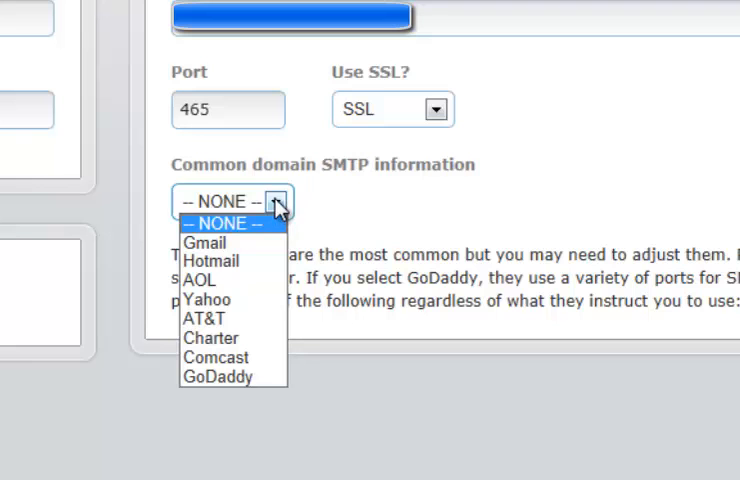
pyautogui.moveTo(453, 212)
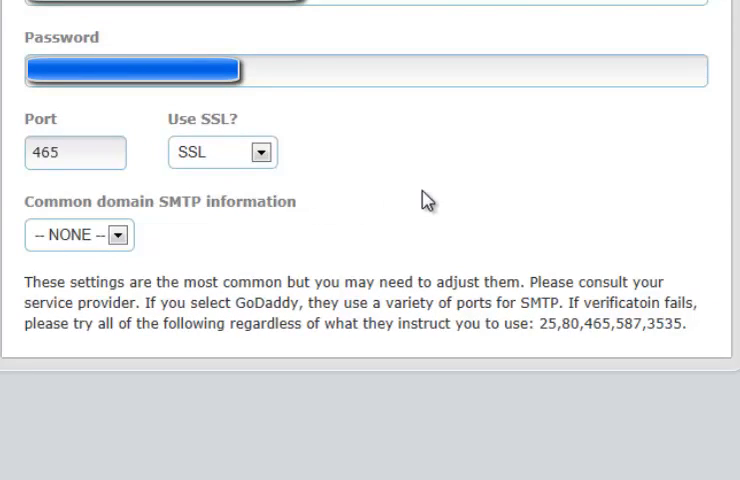
pyautogui.moveTo(433, 229)
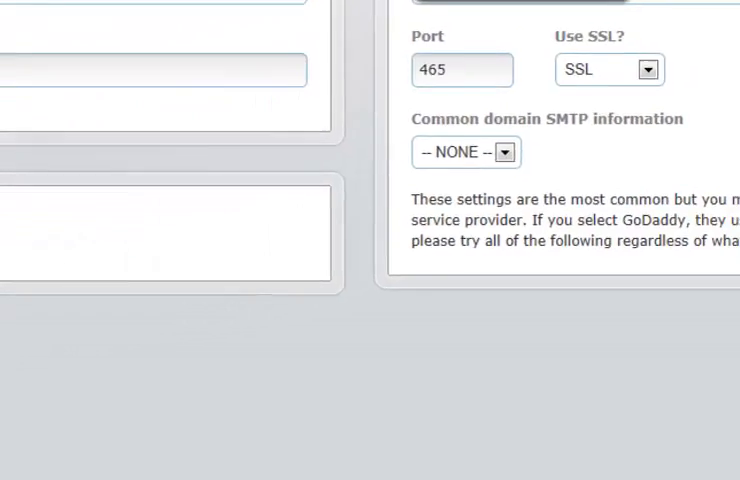
# - Save the profile with SMTP port 465 via Update Profile to get SMTP confirmation
pyautogui.scroll(-3)
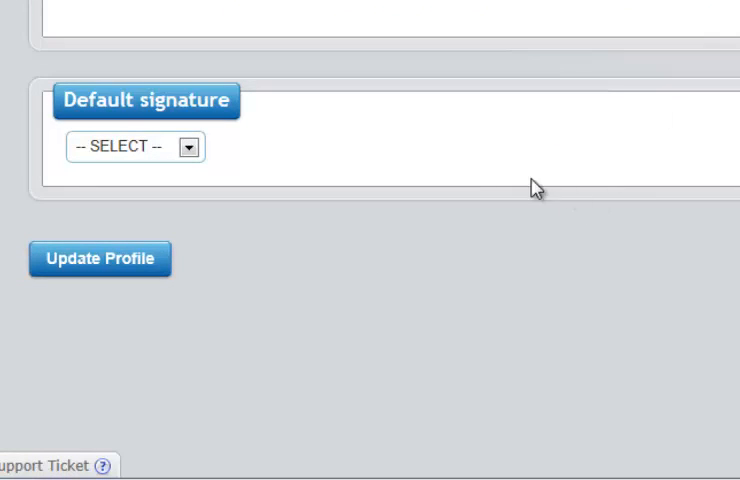
pyautogui.moveTo(110, 273)
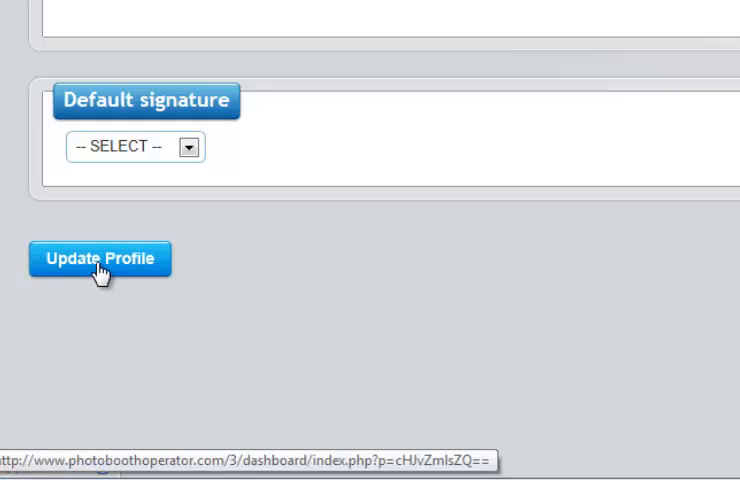
pyautogui.click(99, 258)
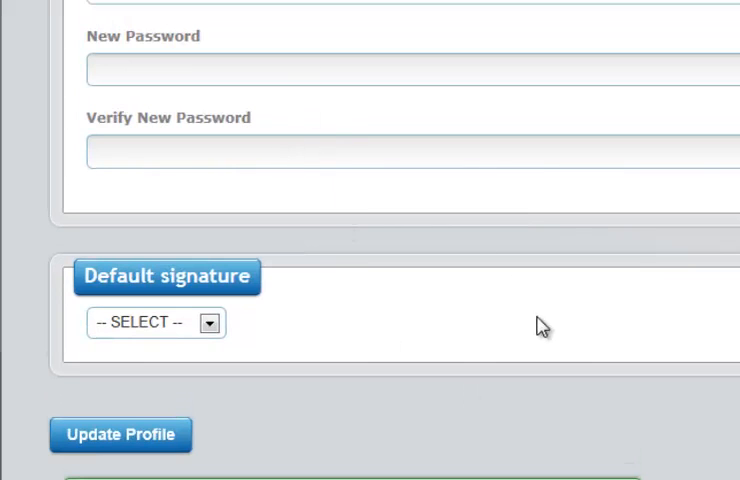
pyautogui.moveTo(633, 442)
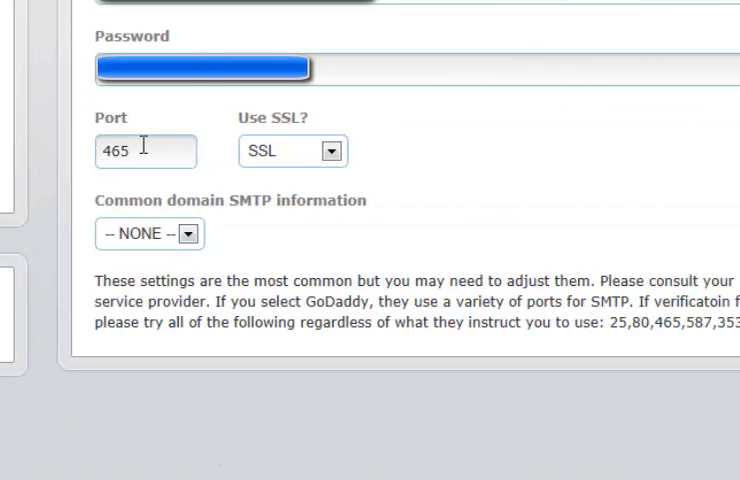
# - Set the SMTP port to 422 and save, triggering a connection-refused SMTP error
pyautogui.write('422')
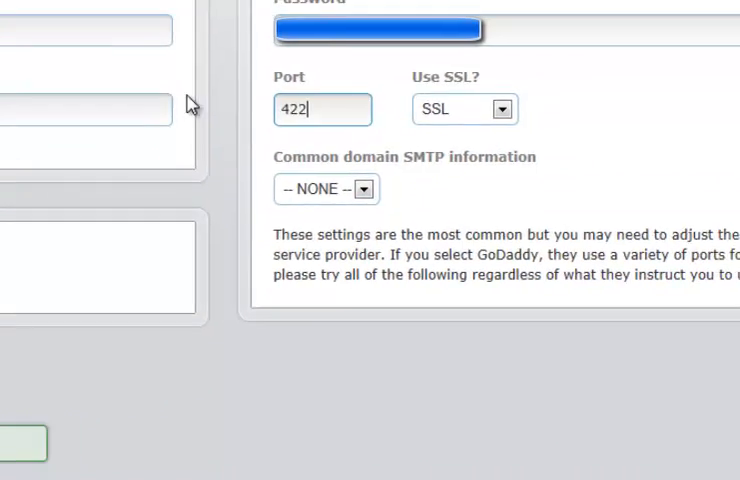
pyautogui.click(106, 242)
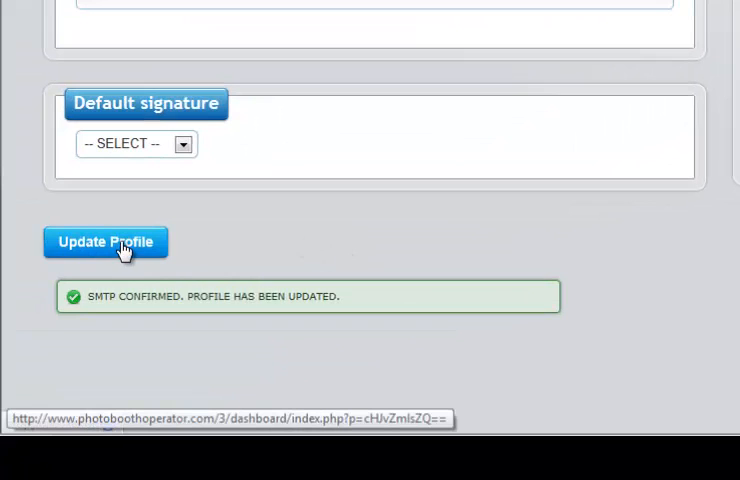
pyautogui.click(105, 242)
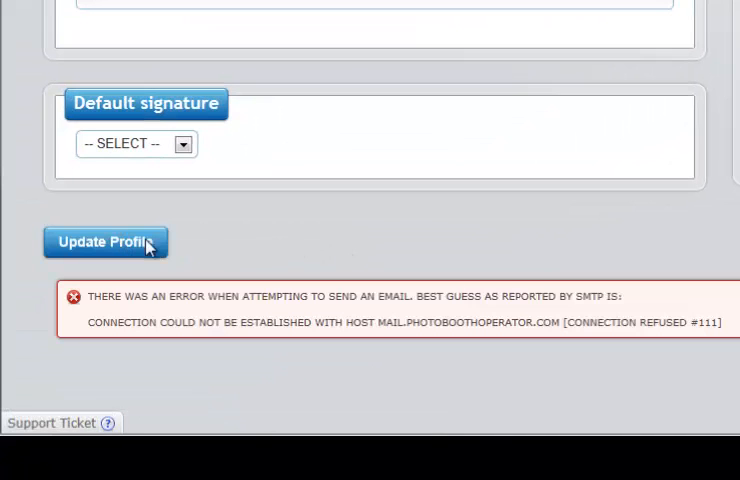
pyautogui.moveTo(419, 224)
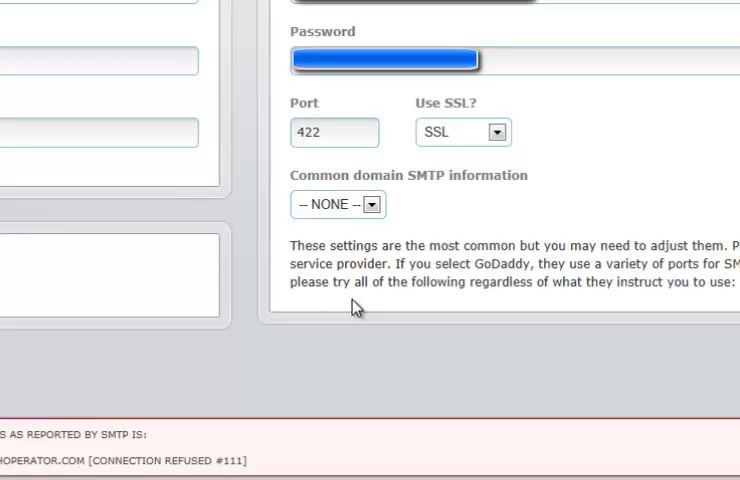
# - Correct the Port field and save again, getting SMTP confirmed and the profile updated
pyautogui.click(334, 131)
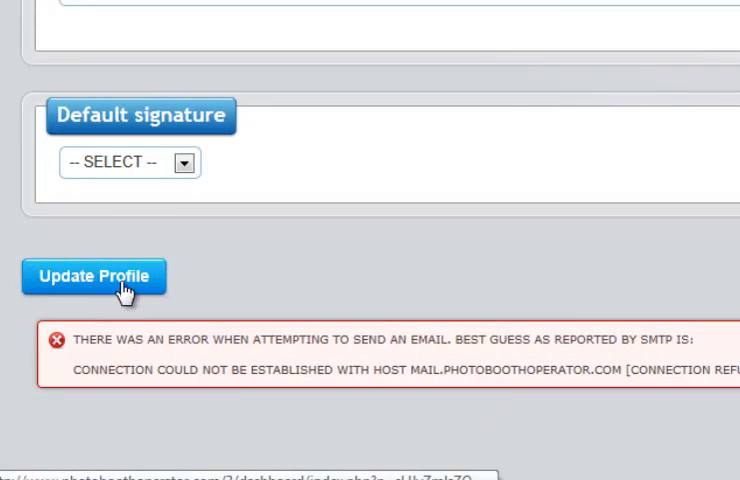
pyautogui.click(94, 276)
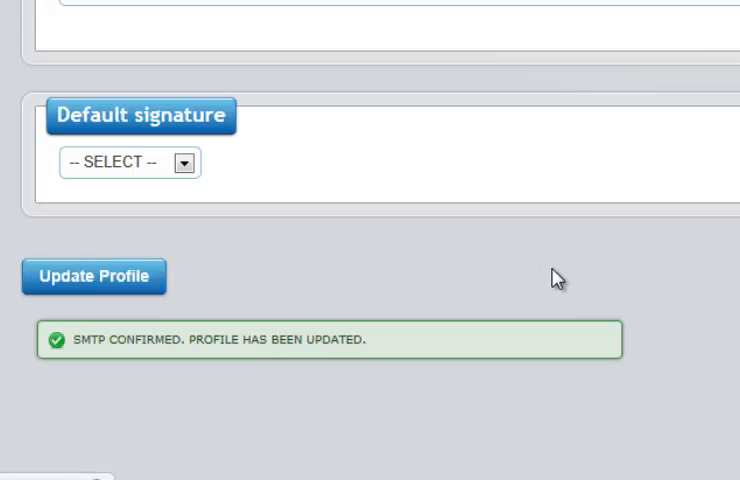